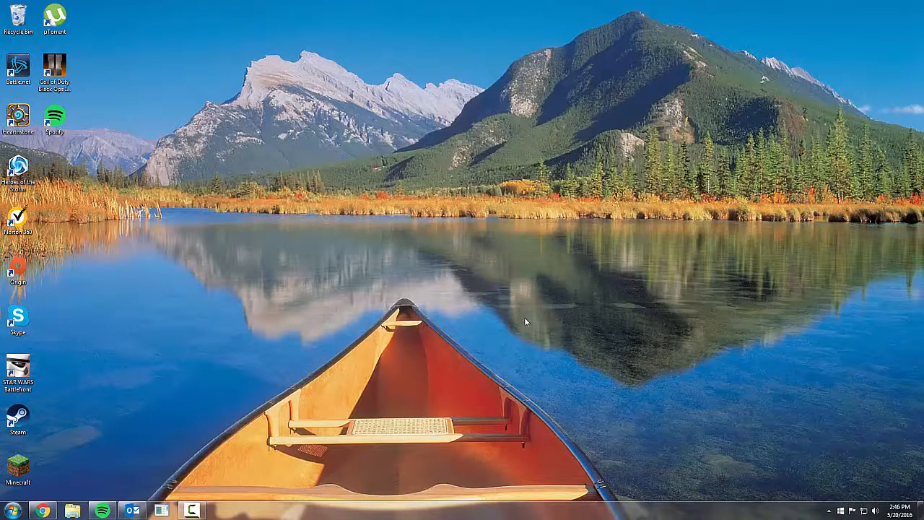
mouse_move(485, 260)
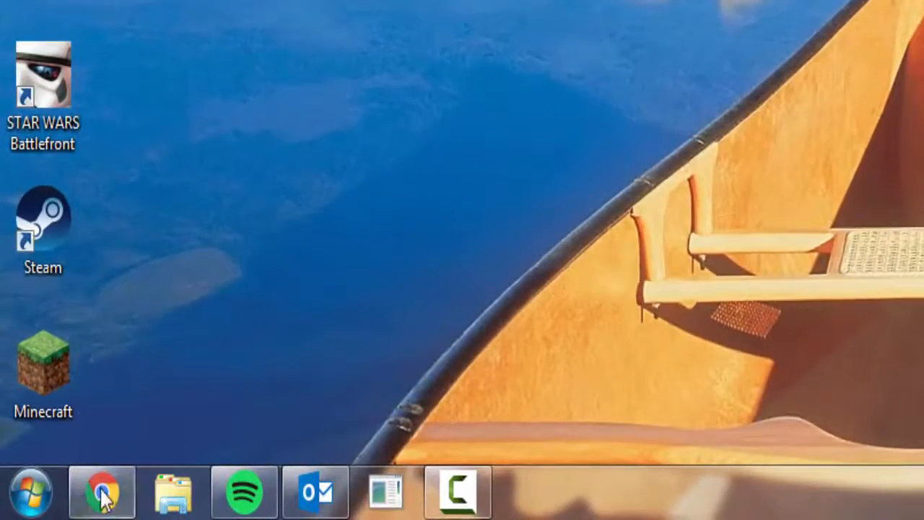
Step: Search Google in Chrome for 'bluestacks'
click(101, 492)
text(bluestacks)
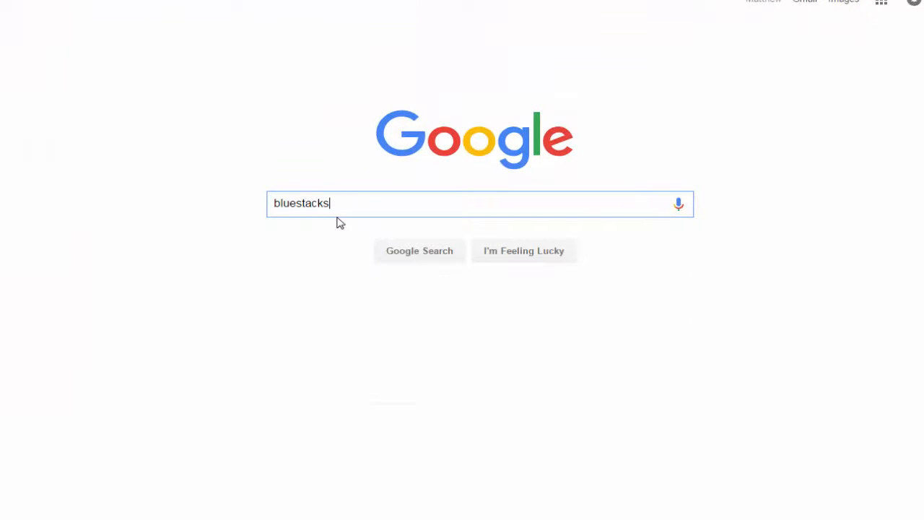
click(420, 250)
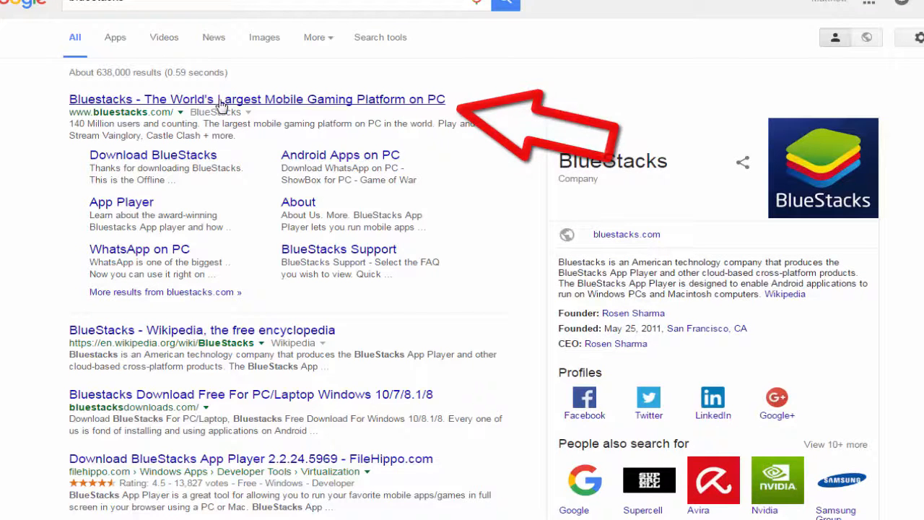
Step: Open bluestacks.com and download the BlueStacks installer (298 MB)
click(256, 98)
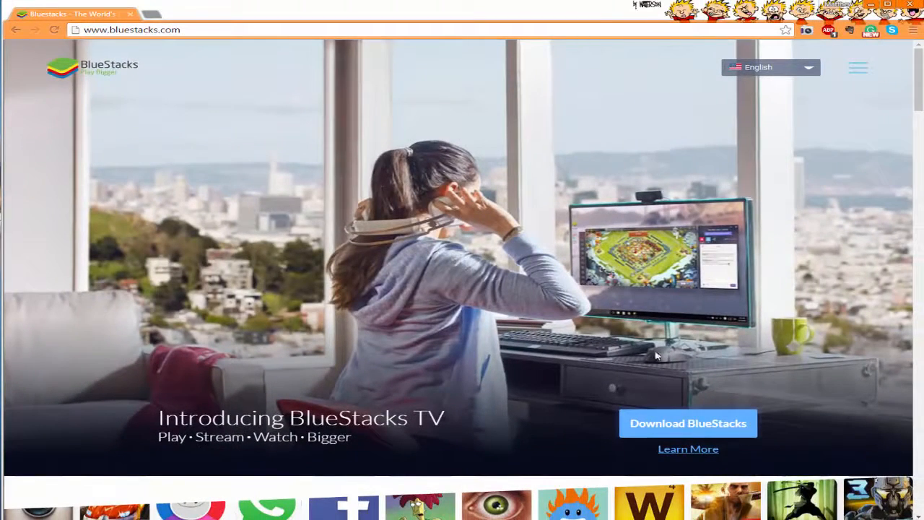
mouse_move(475, 267)
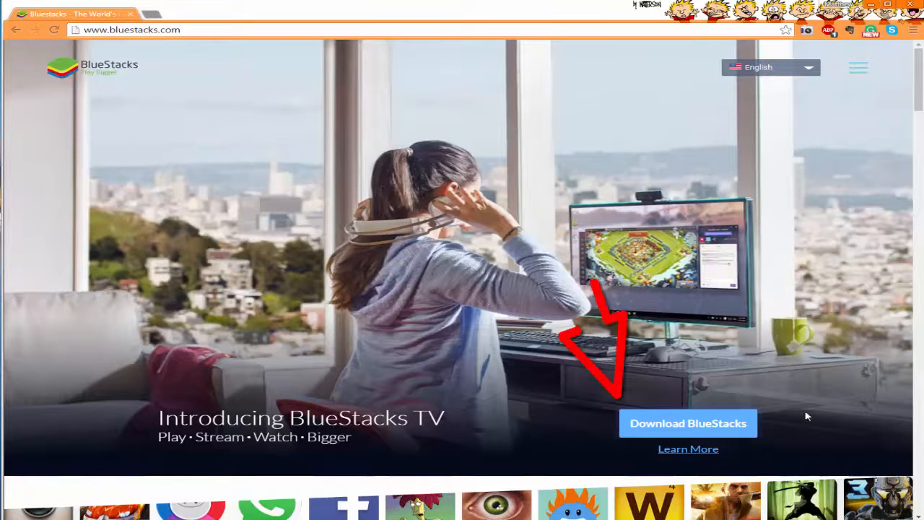
click(687, 423)
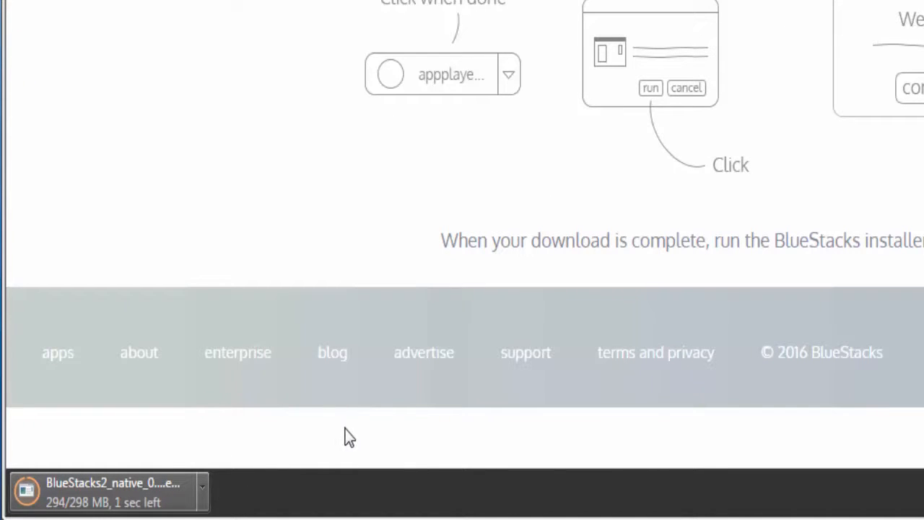
mouse_move(249, 484)
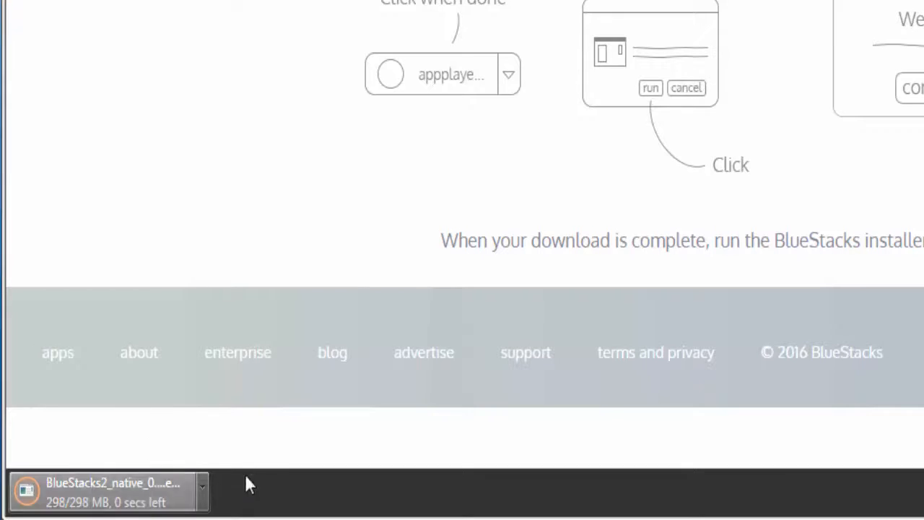
mouse_move(239, 401)
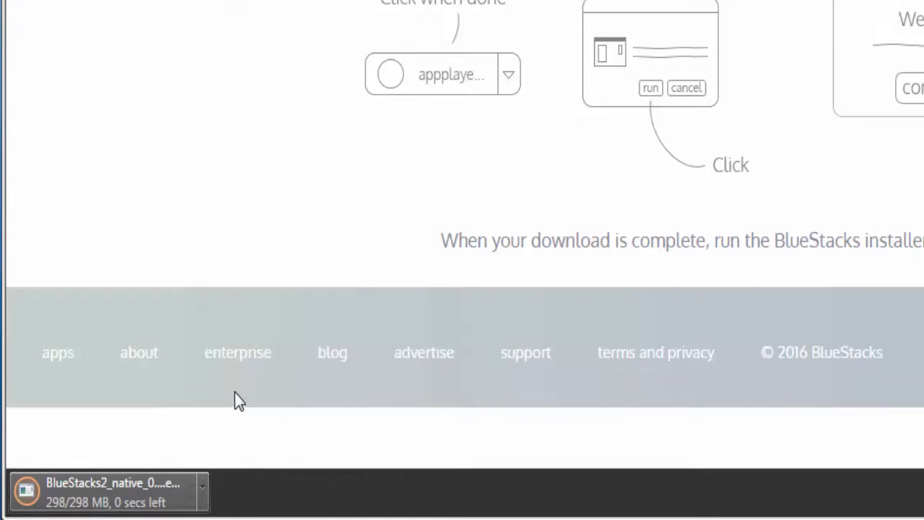
mouse_move(272, 468)
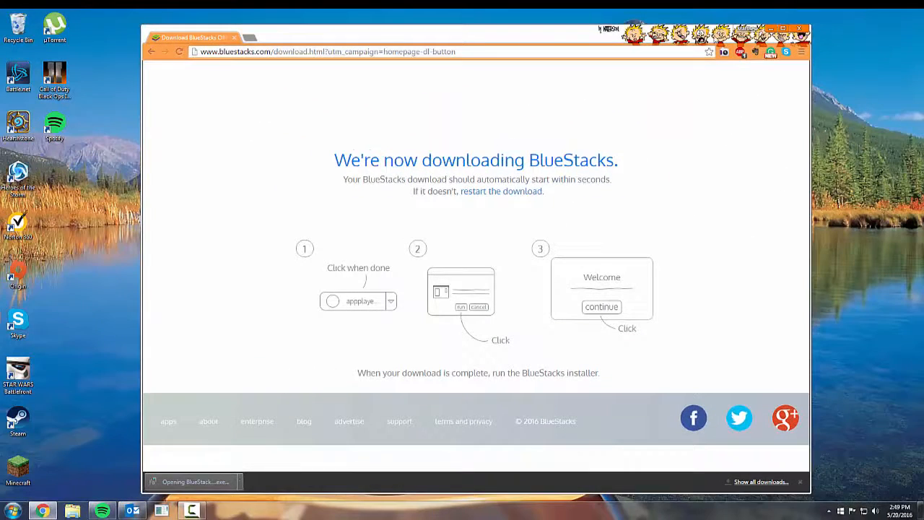
Step: Run the downloaded BlueStacks .exe to reach its welcome and license screen
click(783, 29)
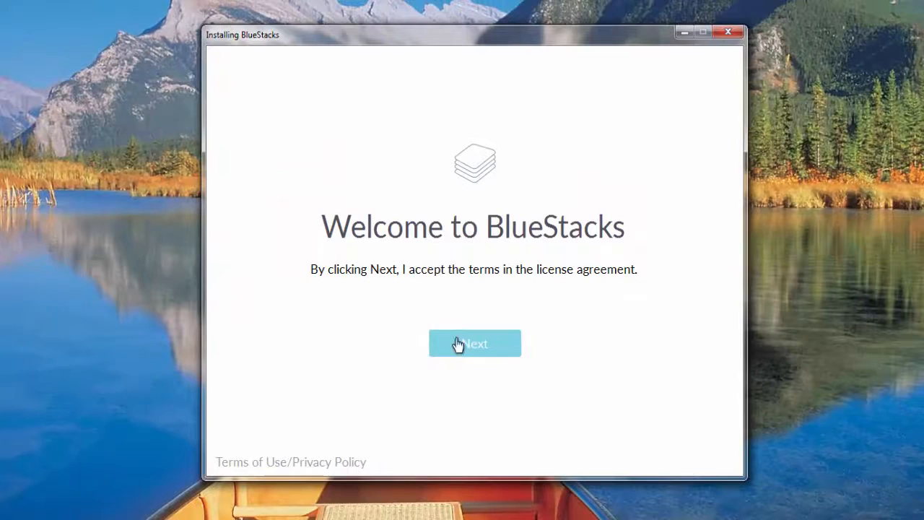
Step: Accept the license, keep C:\ProgramData, keep both options checked and install
click(474, 343)
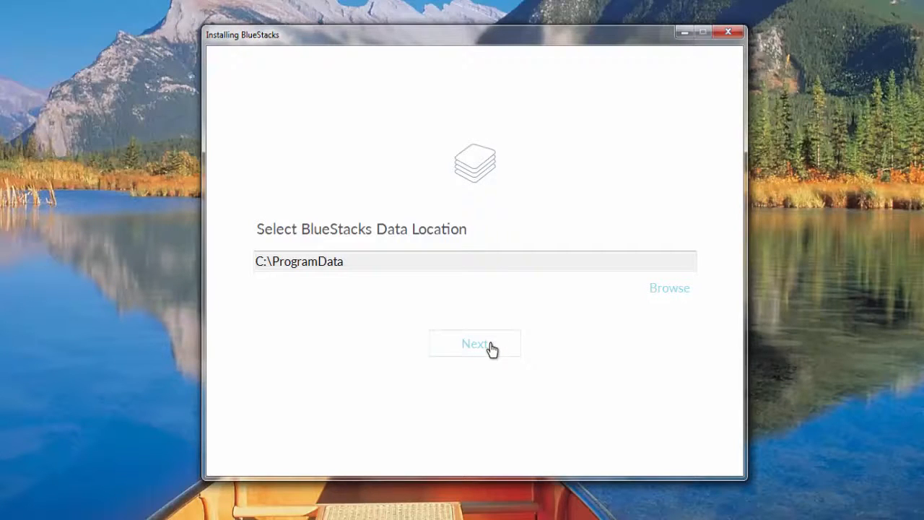
click(475, 343)
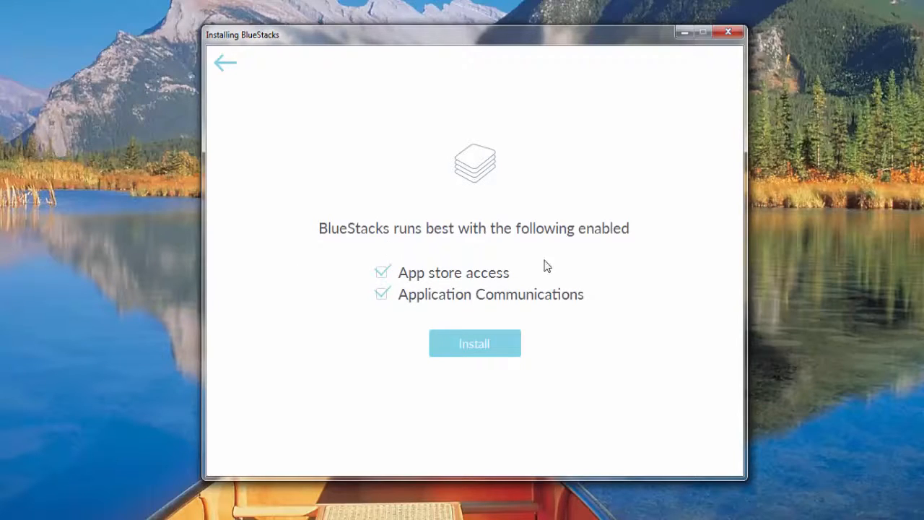
mouse_move(416, 285)
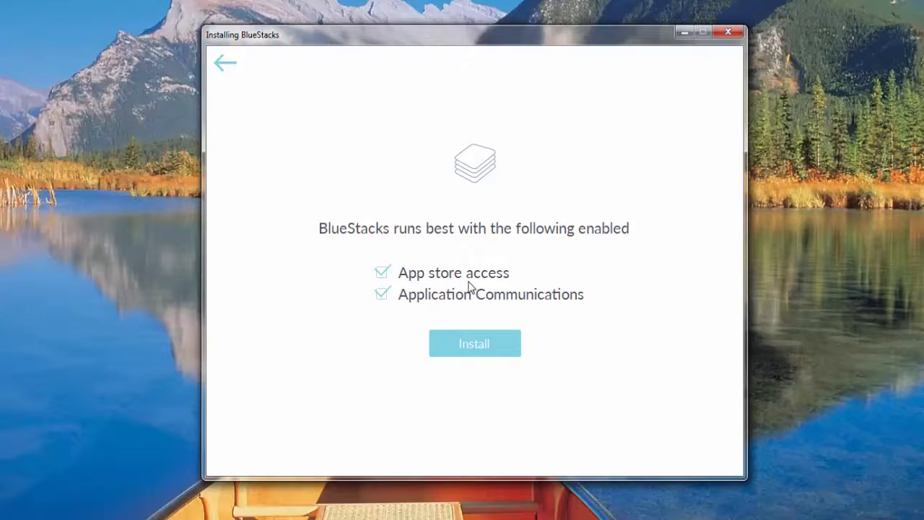
mouse_move(535, 305)
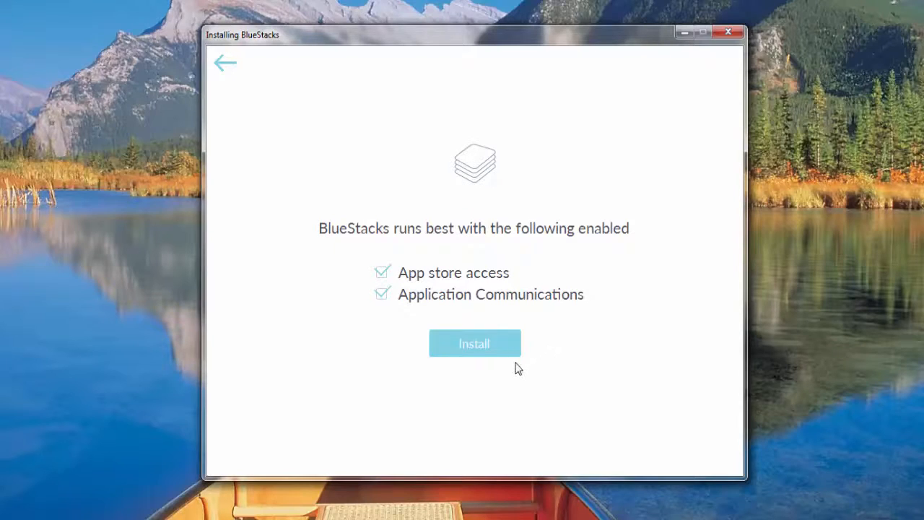
mouse_move(575, 369)
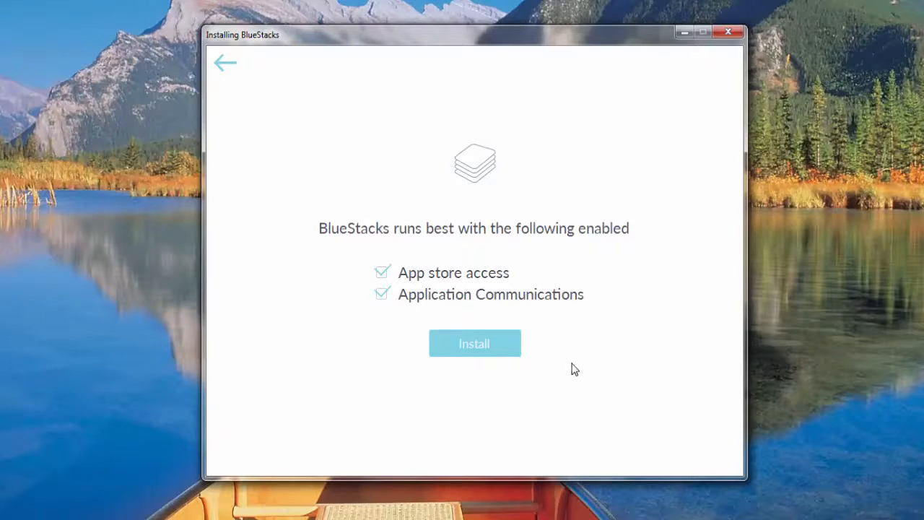
mouse_move(558, 354)
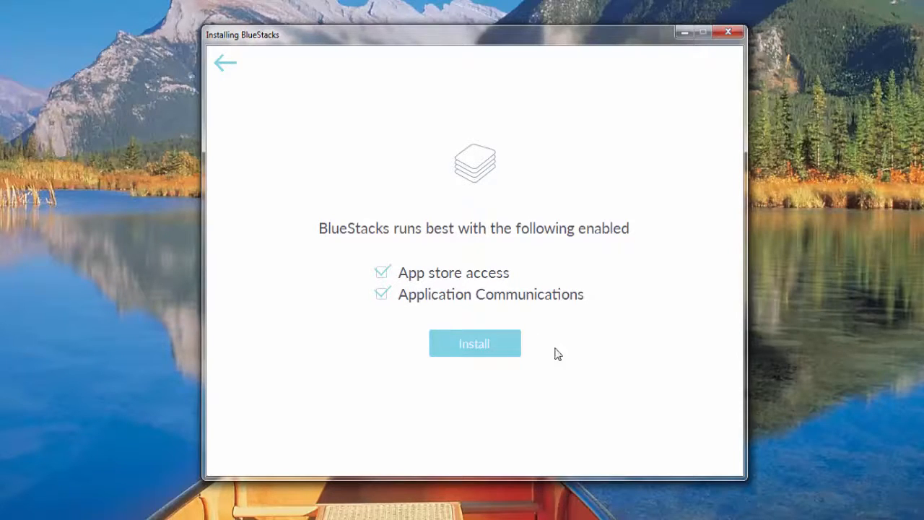
click(474, 343)
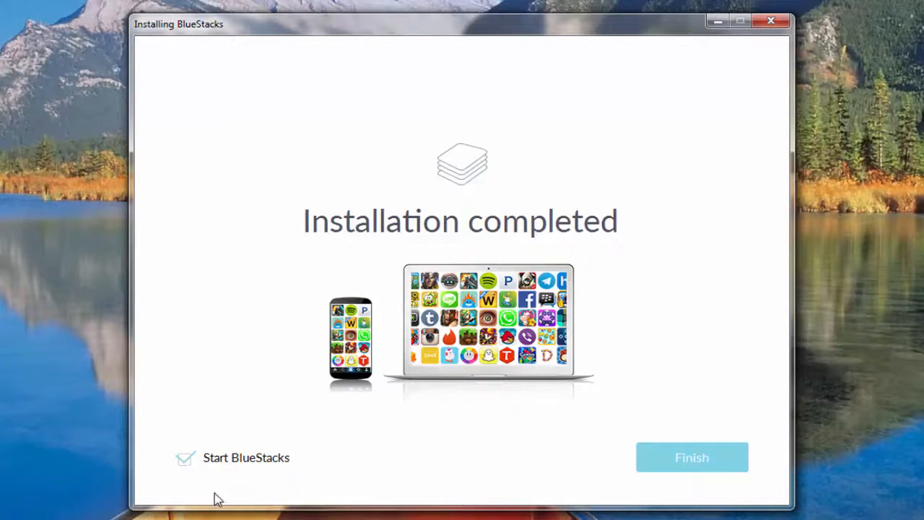
mouse_move(428, 485)
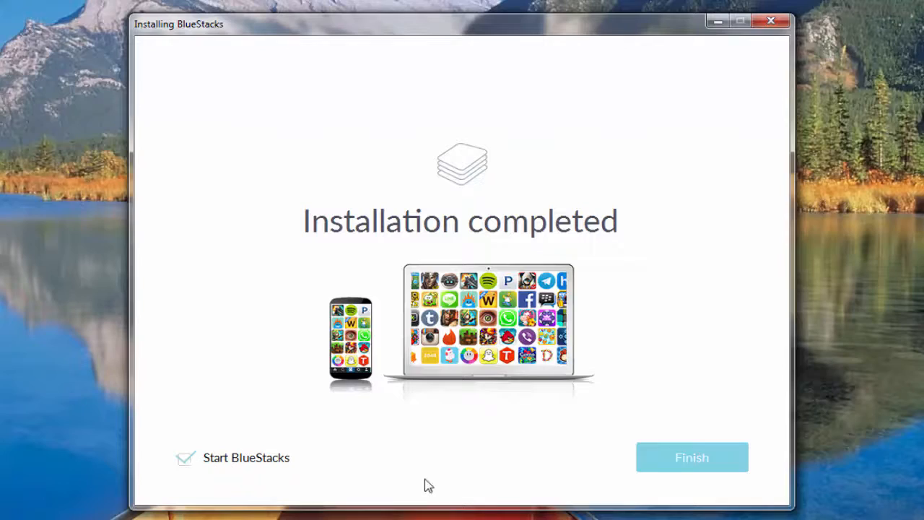
Step: Finish the installer with Start BlueStacks checked to launch the app player
click(691, 457)
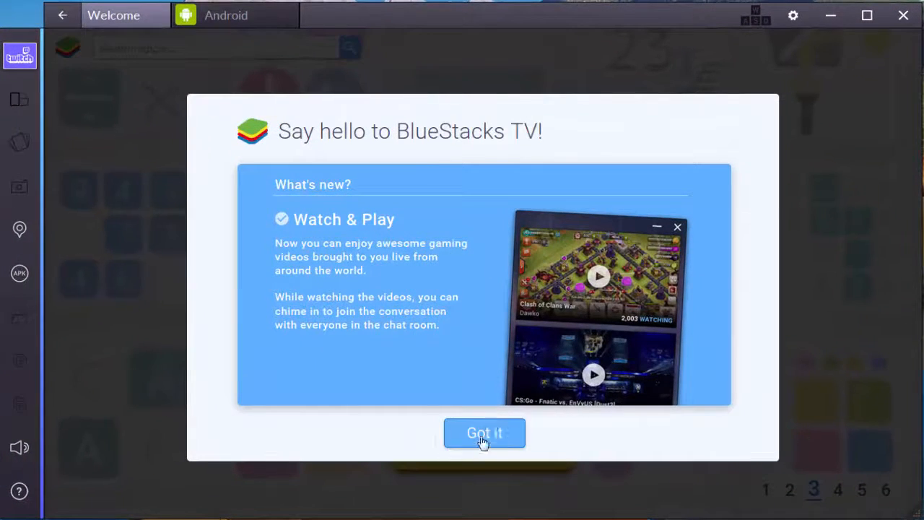
Step: Dismiss the BlueStacks TV welcome and open Google Play Store from the Android home screen
click(484, 432)
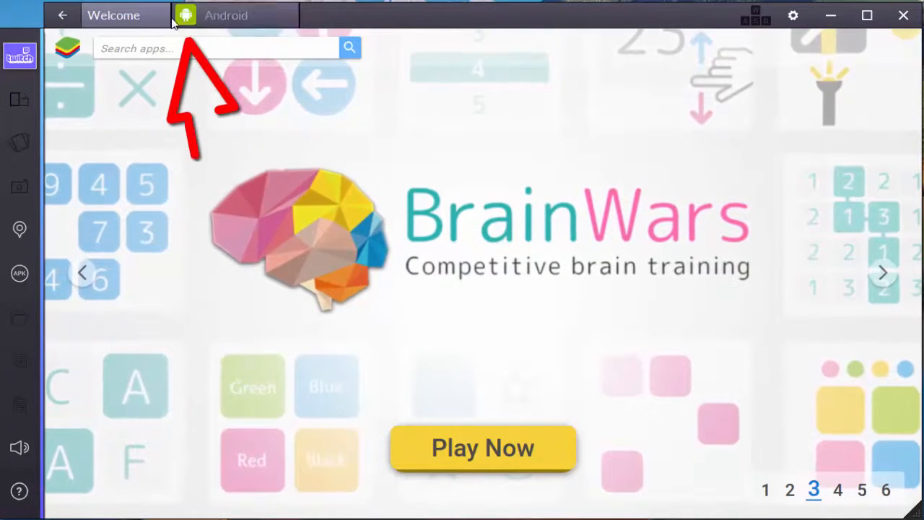
click(226, 15)
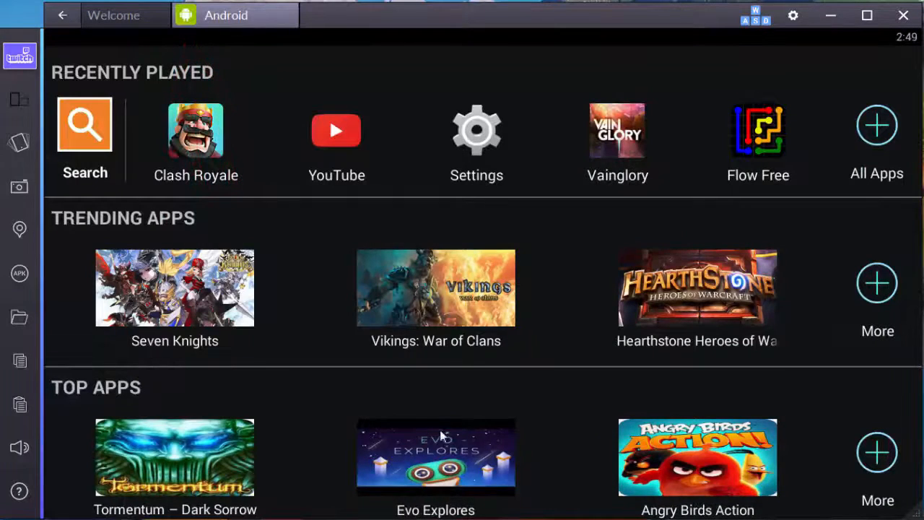
mouse_move(525, 401)
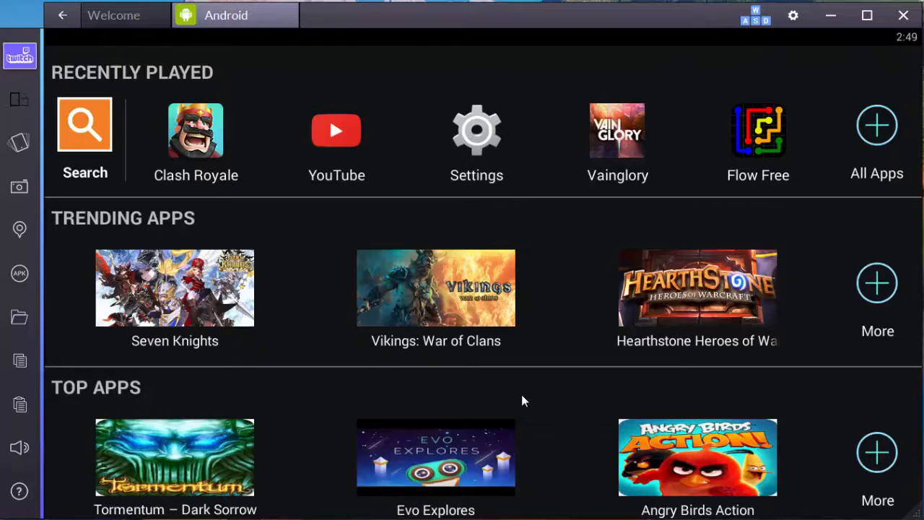
mouse_move(685, 178)
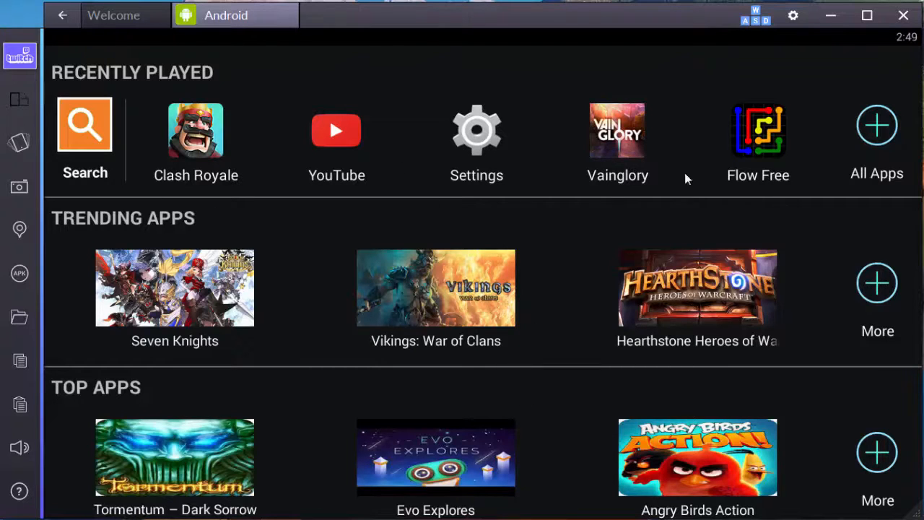
mouse_move(551, 231)
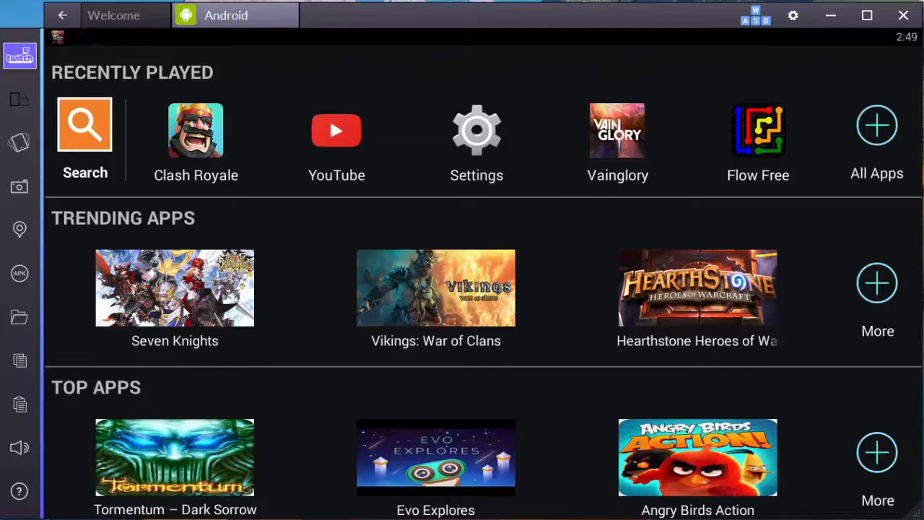
click(175, 288)
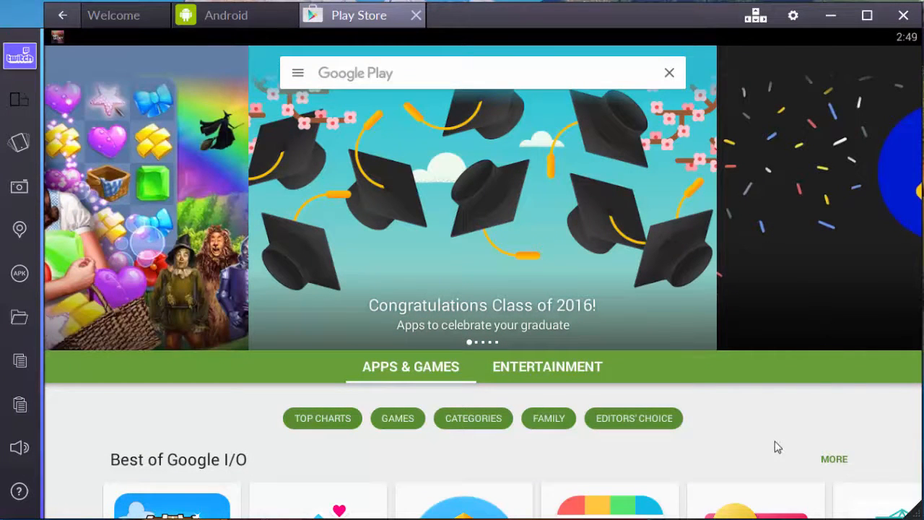
mouse_move(758, 436)
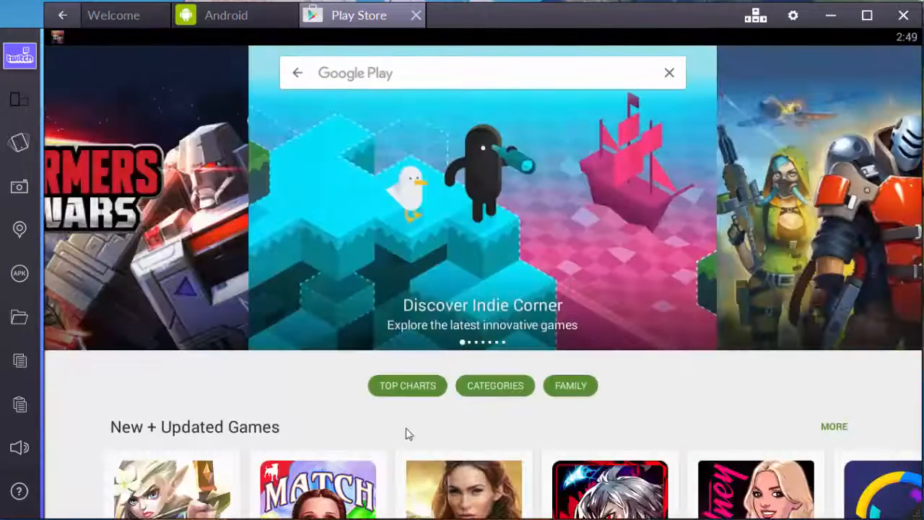
Step: Install slither.io from the Top Charts list, accepting its permissions
click(407, 385)
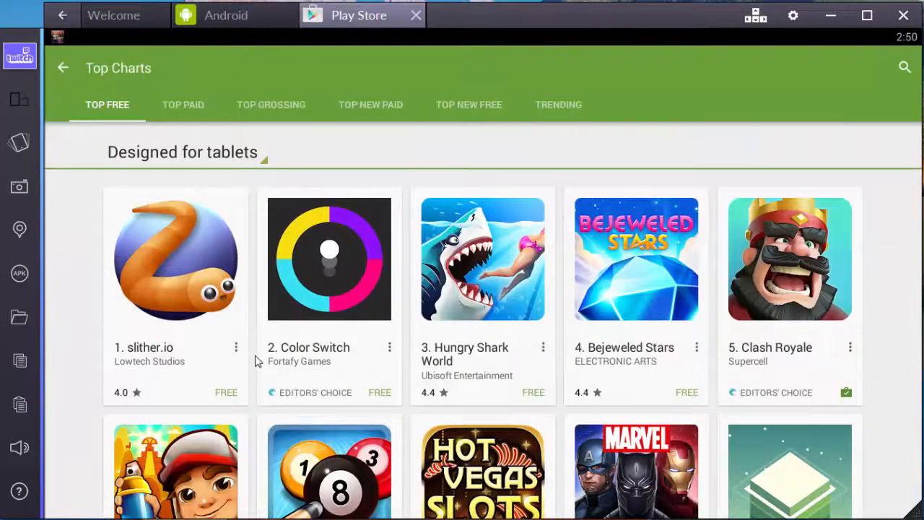
scroll(down, 3)
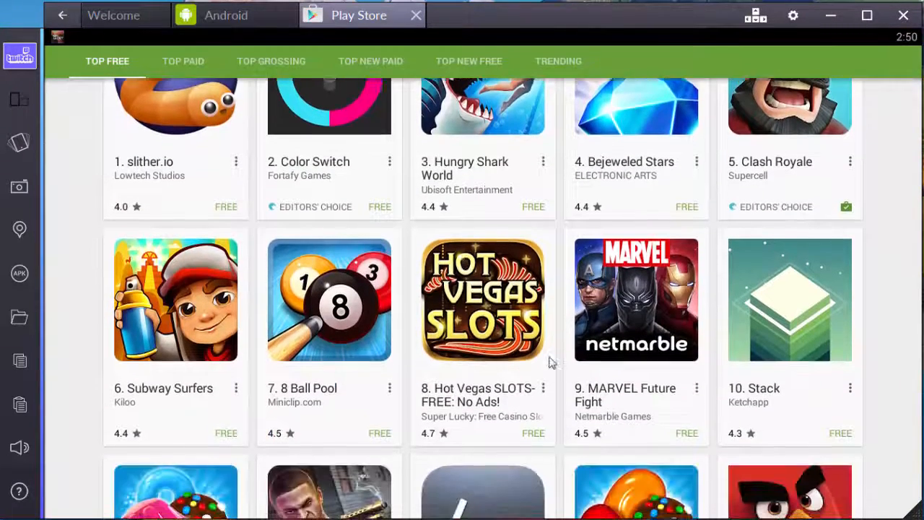
scroll(down, 3)
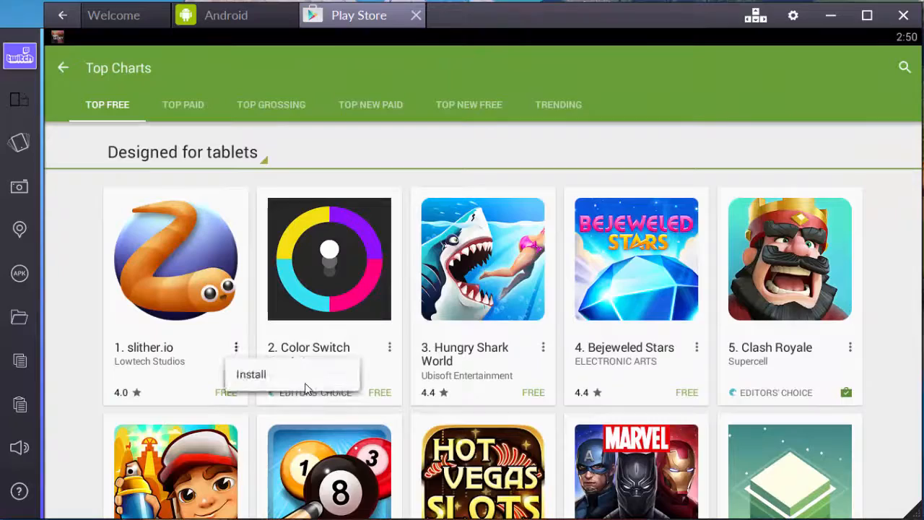
click(251, 374)
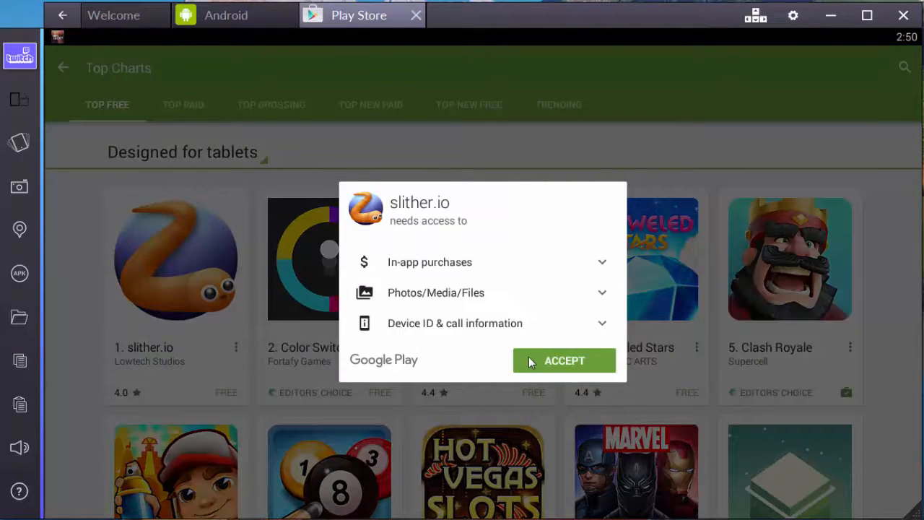
click(564, 360)
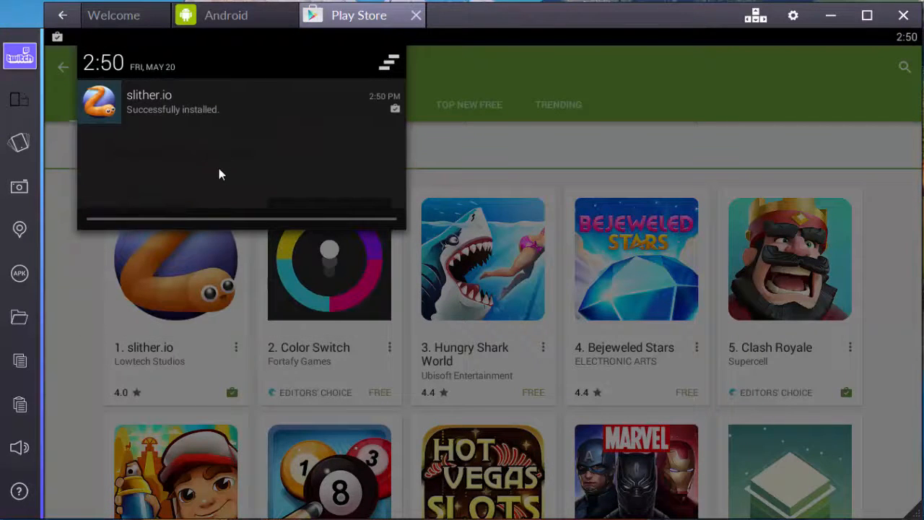
mouse_move(181, 133)
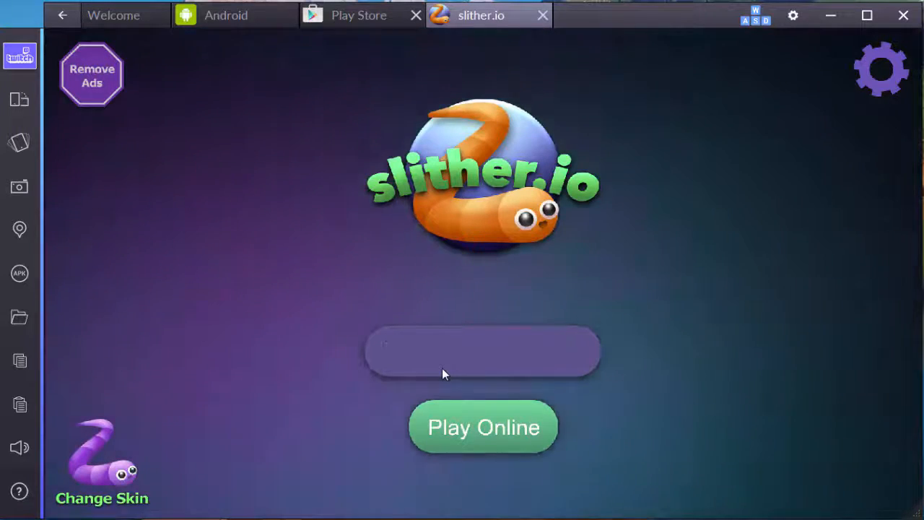
Step: Enter the nickname 'Prism' in slither.io and start an online game
text(Prism)
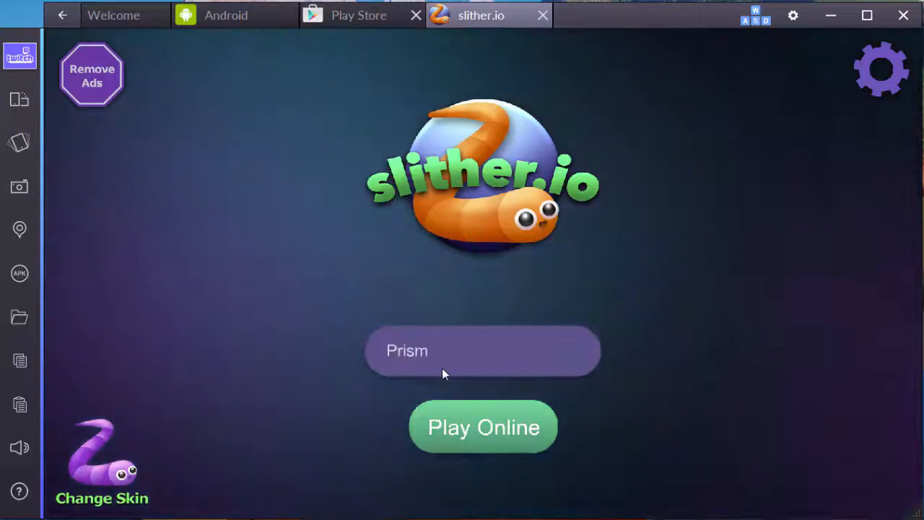
click(482, 426)
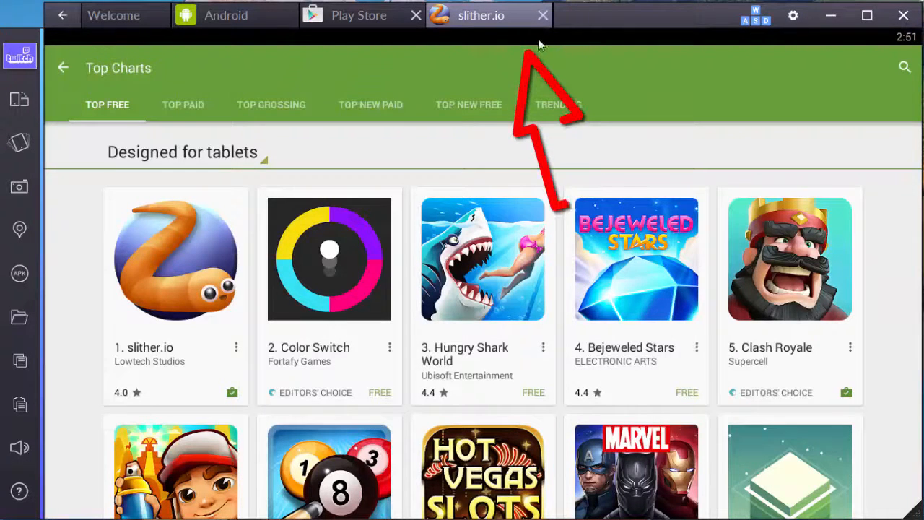
Step: Close the slither.io tab and scroll the Play Store home to the recommendations
click(542, 15)
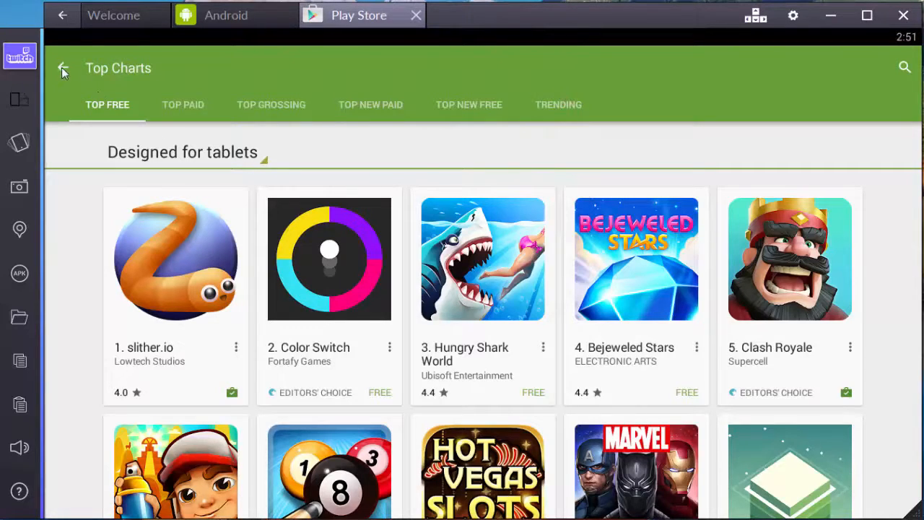
click(63, 67)
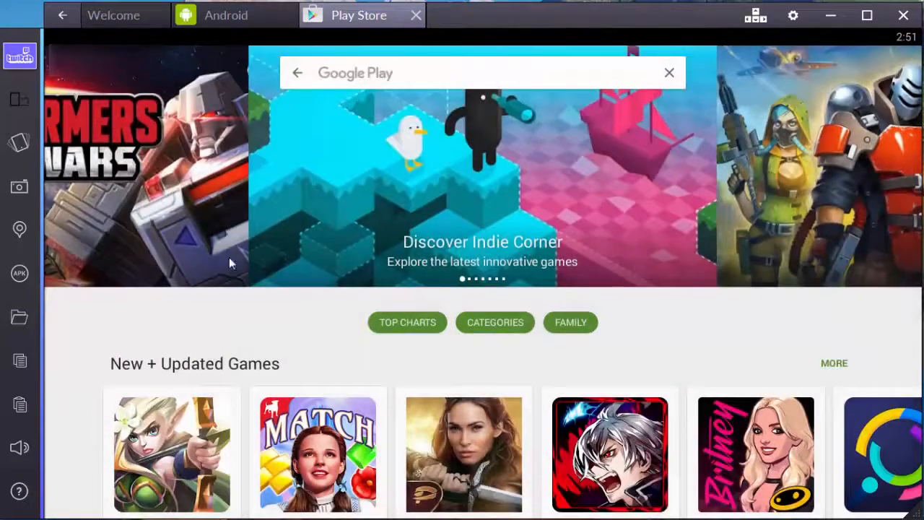
scroll(down, 3)
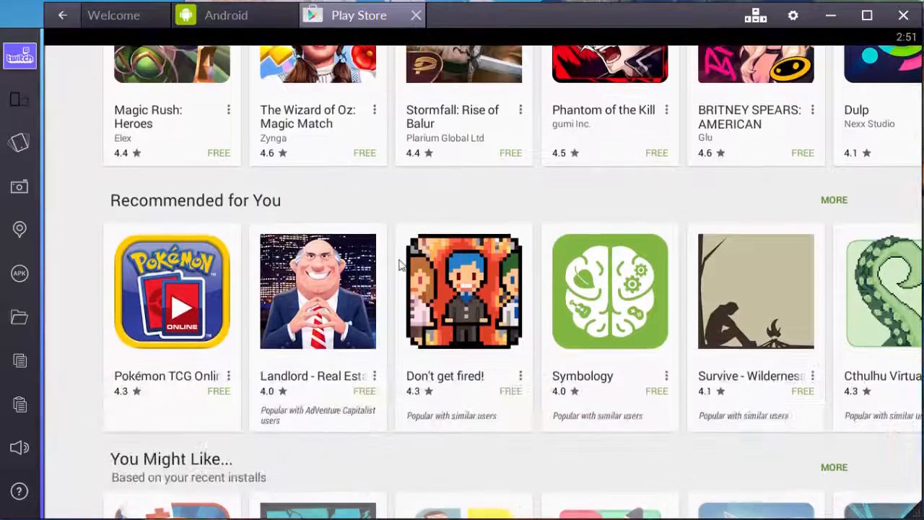
Step: Install Pokémon TCG Online, accepting its permissions and the large-download prompt
click(374, 376)
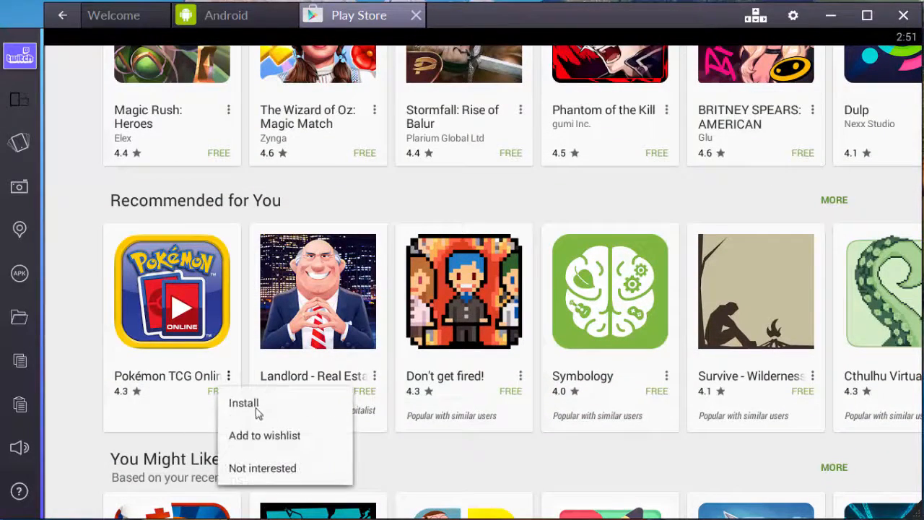
click(244, 402)
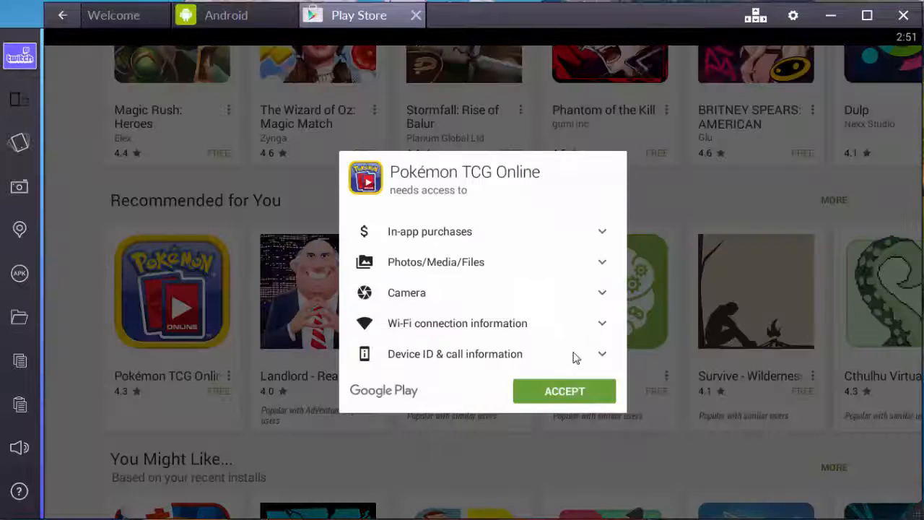
click(564, 391)
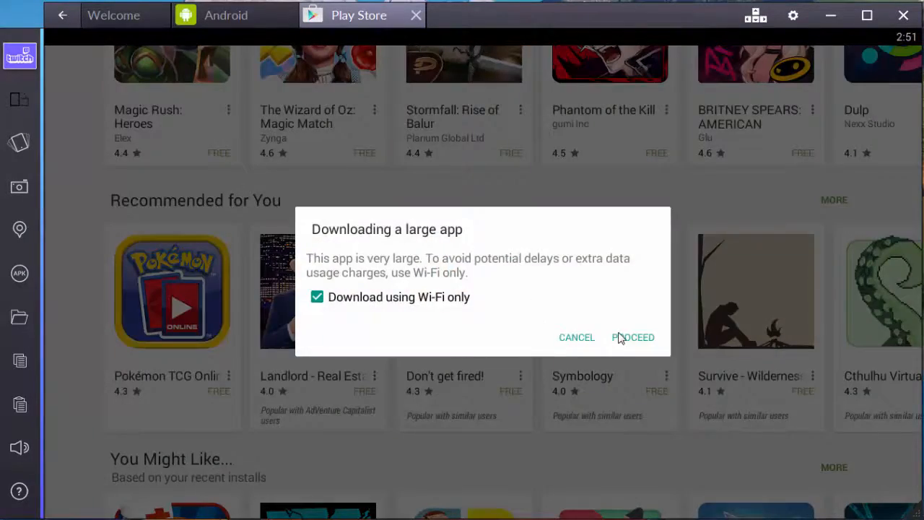
click(633, 337)
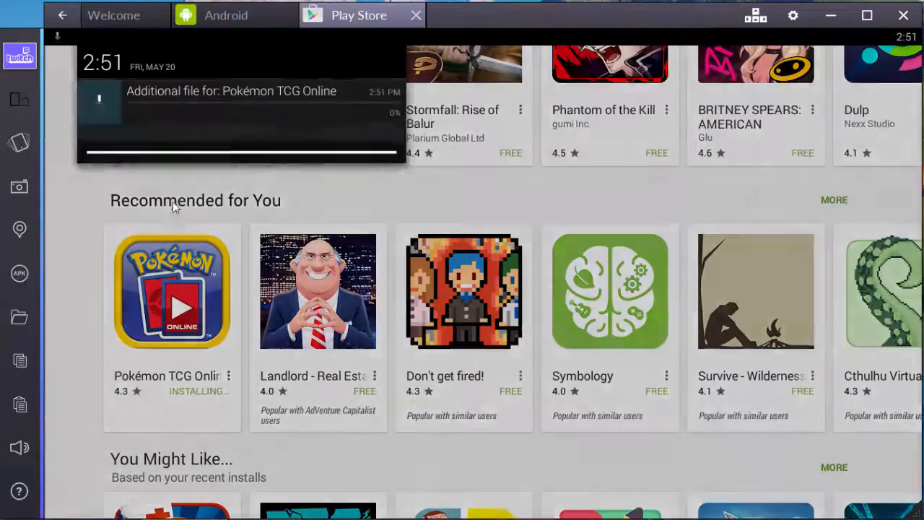